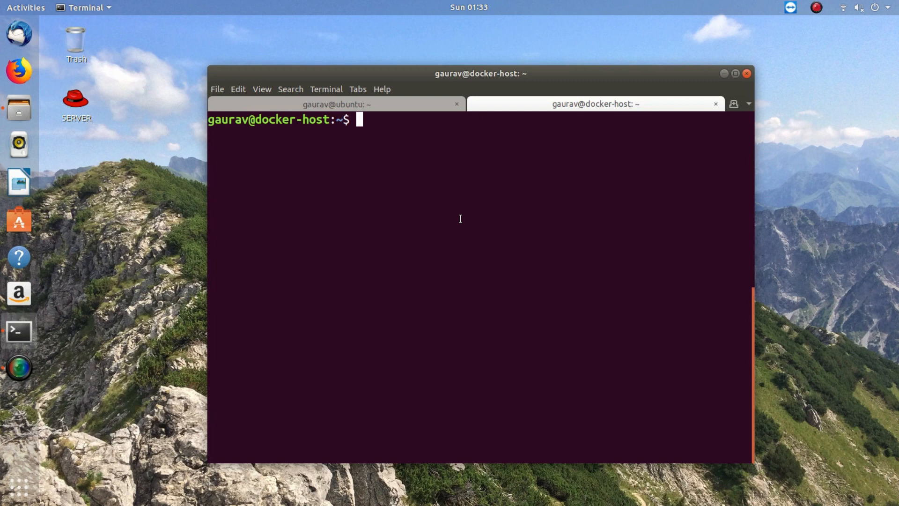
Step: Refresh the package lists with sudo apt-get update
text(sudo apt)
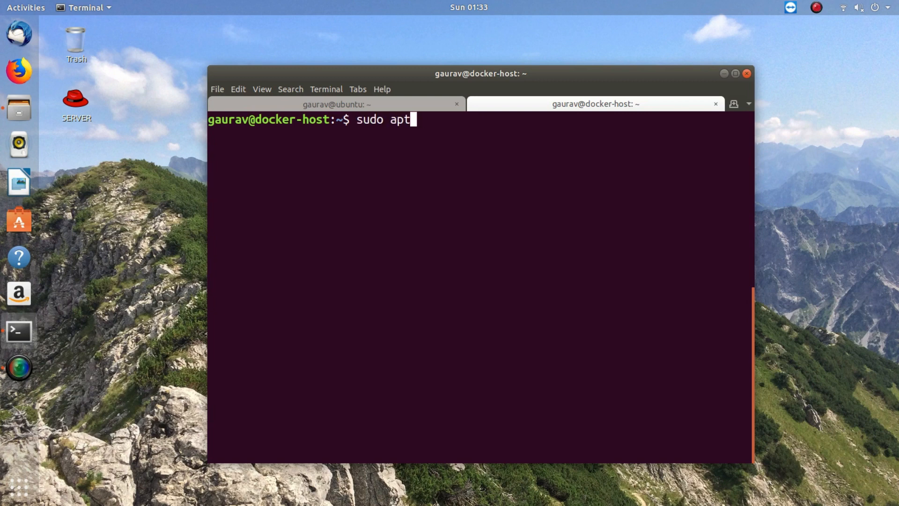
text(-)
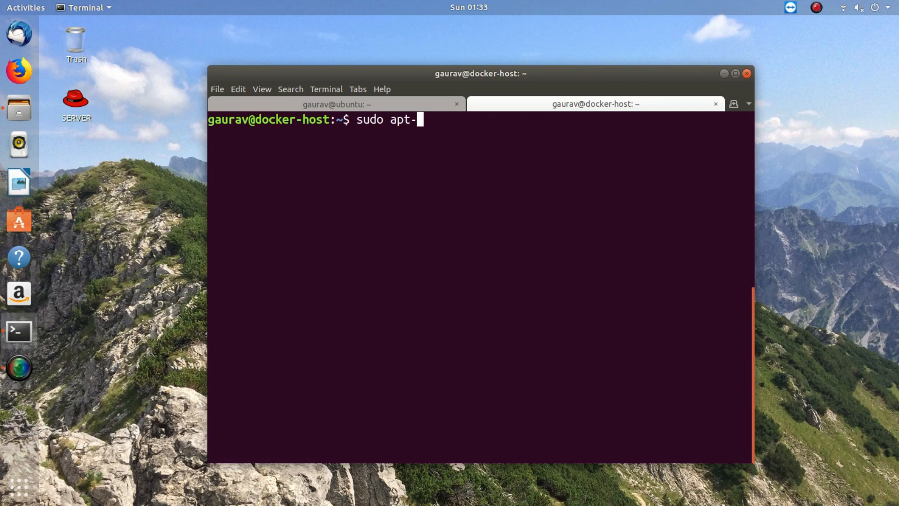
text(get up~date)
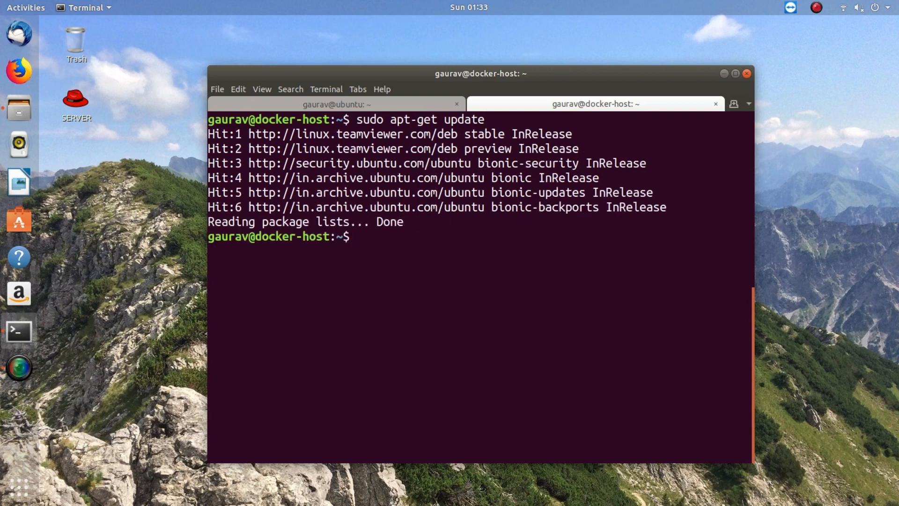
Step: Install docker.io with apt-get, which reports version 17.12.1 is already the newest
text(sudo apt-get up)
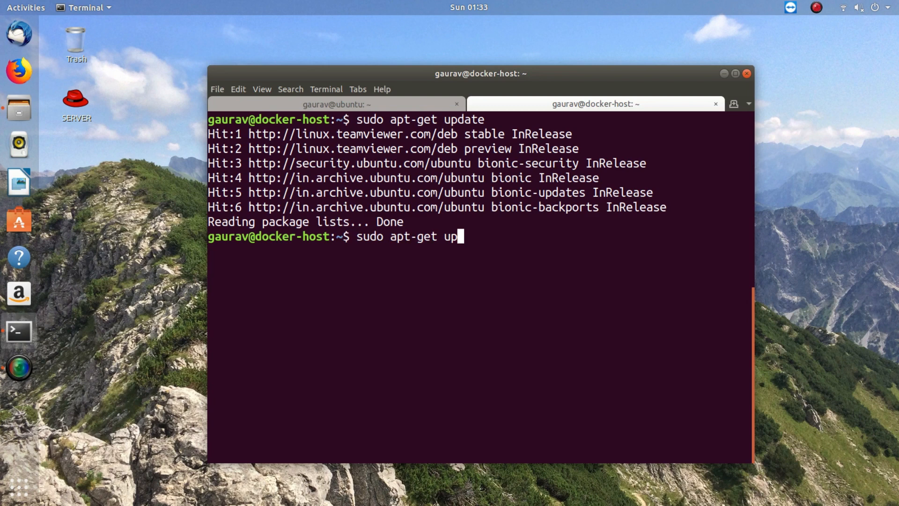
text(inst)
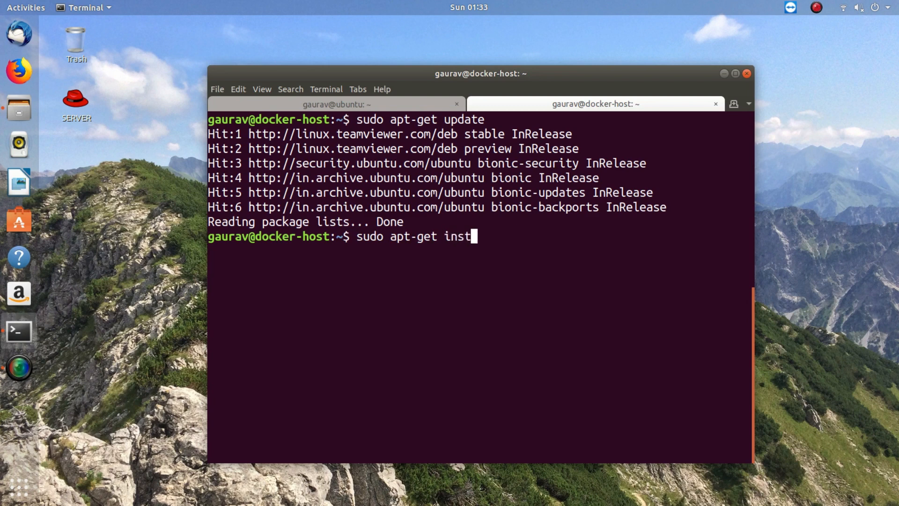
text(all docker.ioo)
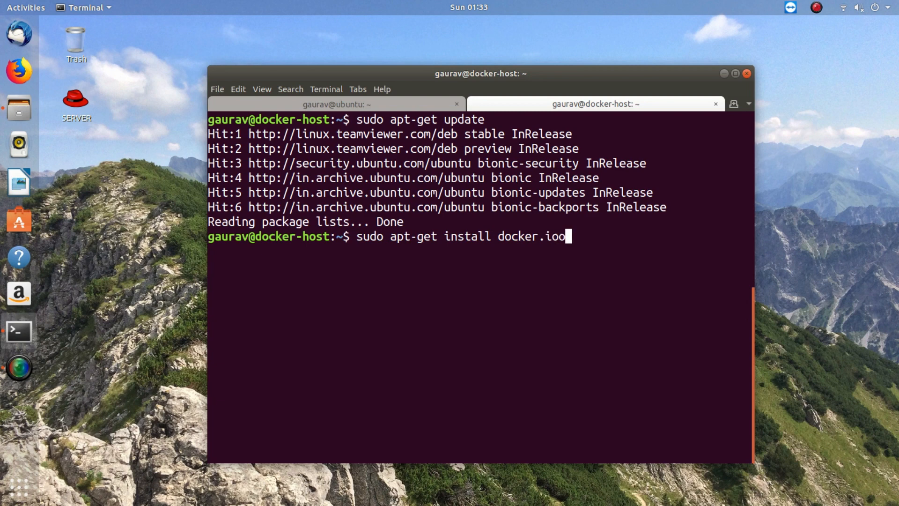
key(Return)
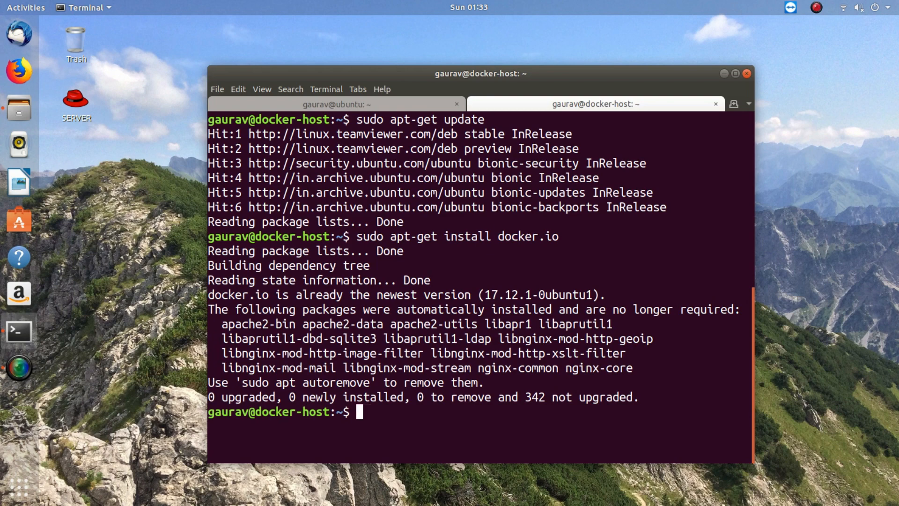
text(systemc)
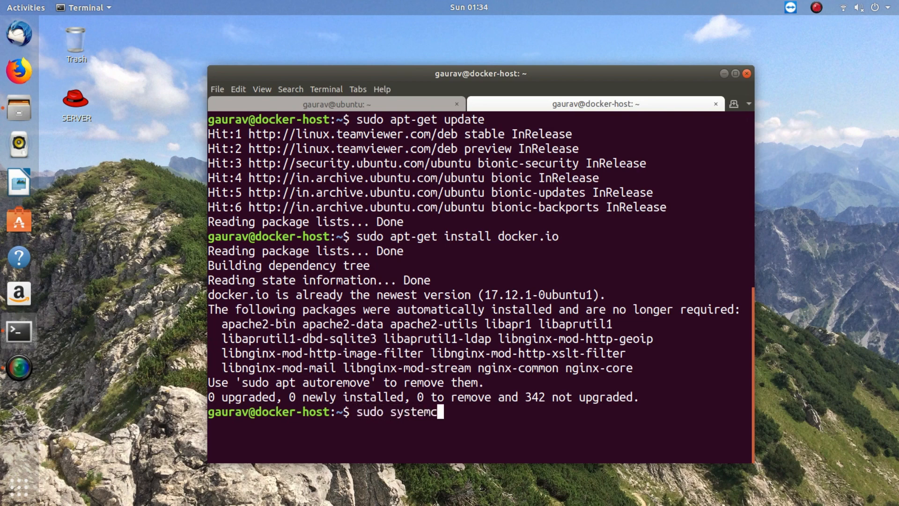
Step: Start the docker service via systemctl and confirm its status shows active (running)
text(tl restart d)
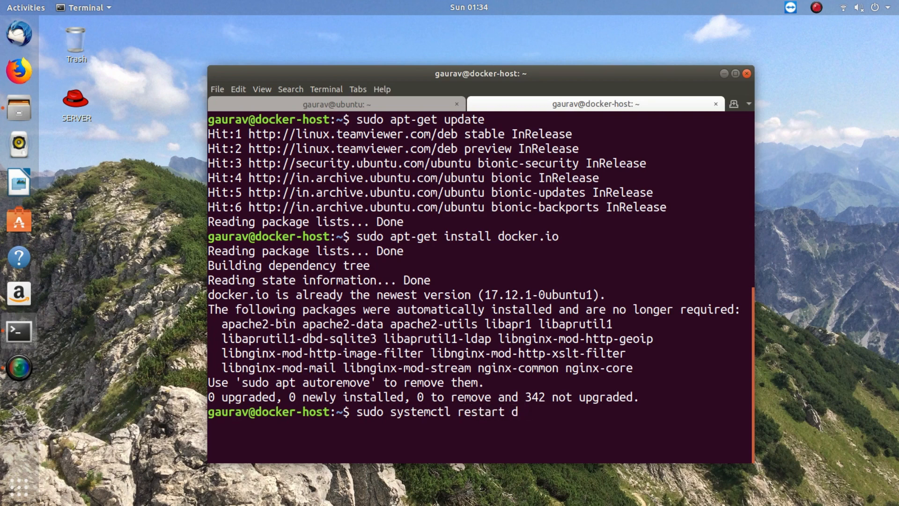
text(ocker)
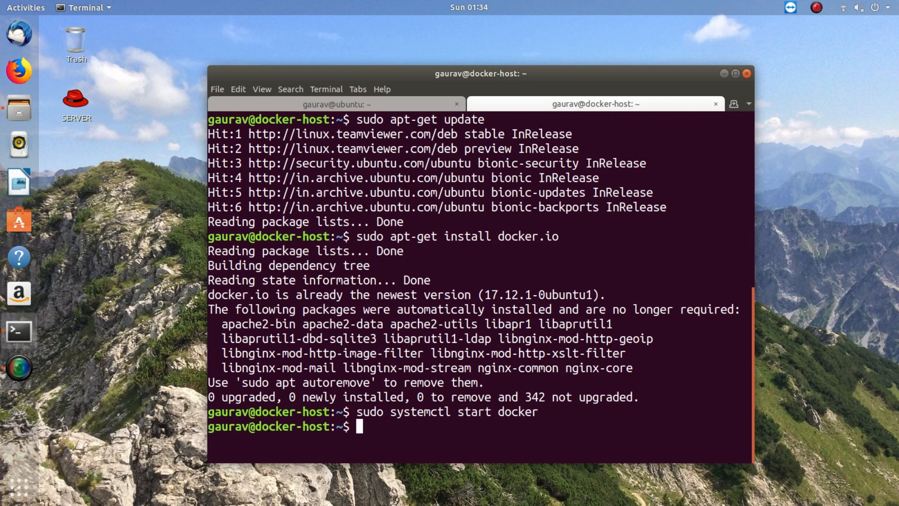
text(sudo systemctl start docker)
text(sudo systemctl status docker)
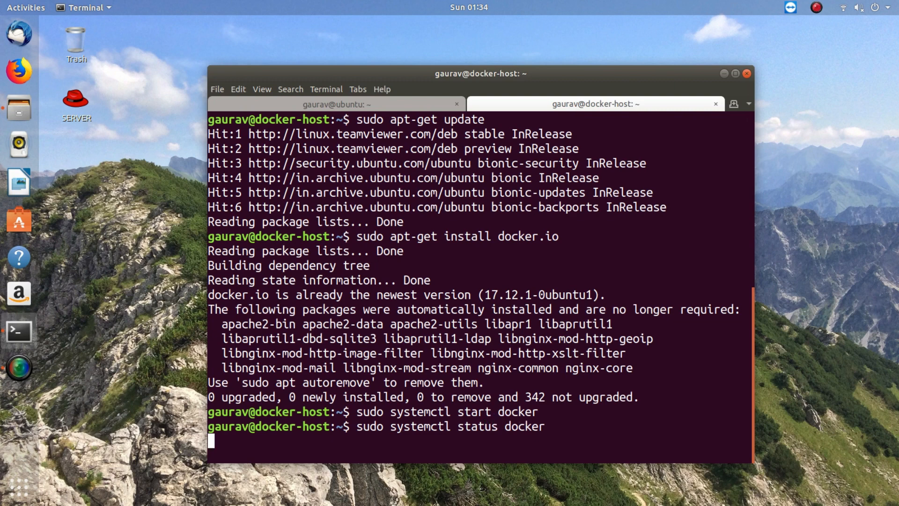
key(Return)
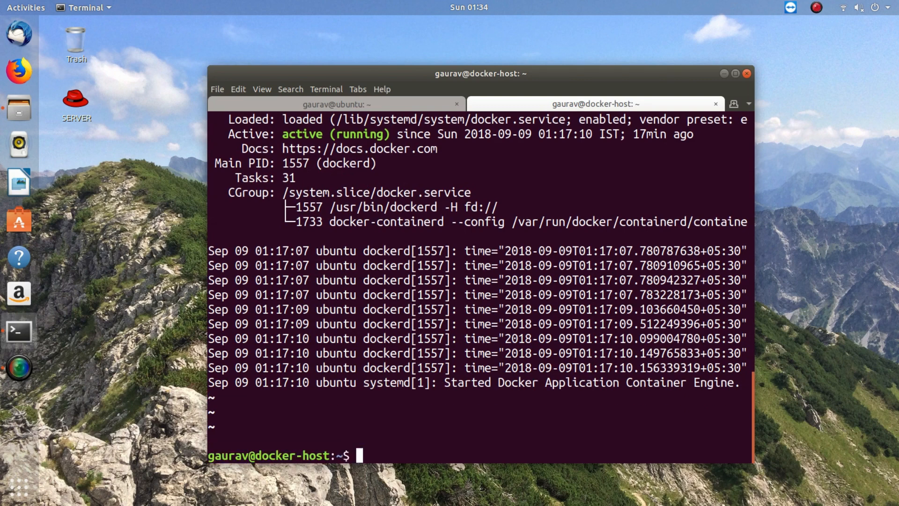
Step: Enable docker to start at boot with systemctl, then clear the terminal
text(sudo systemctl status docker)
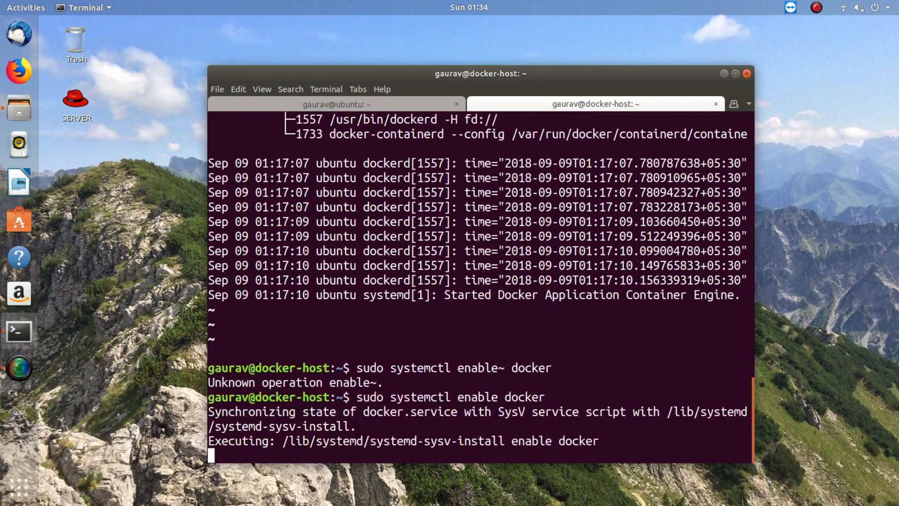
text(clear)
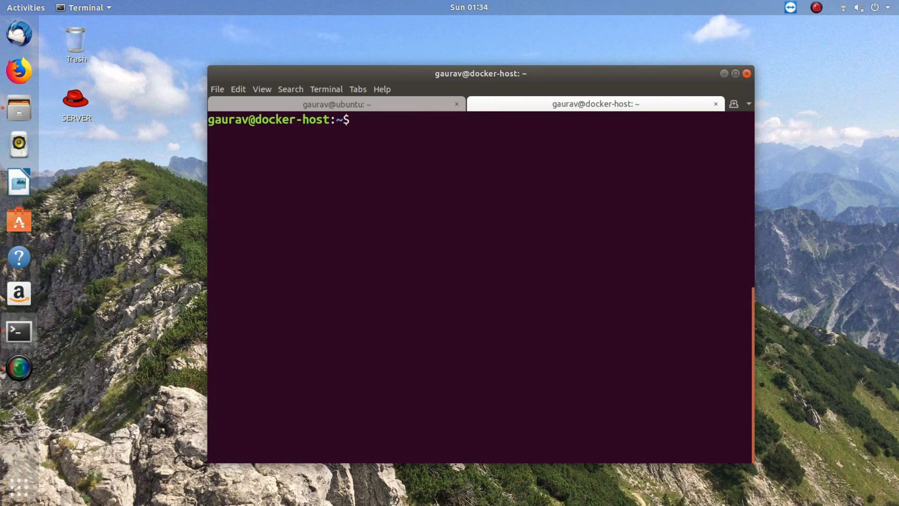
Step: Install docker-compose (already 1.17.1-2) and check docker ps shows no running containers
text(sudo)
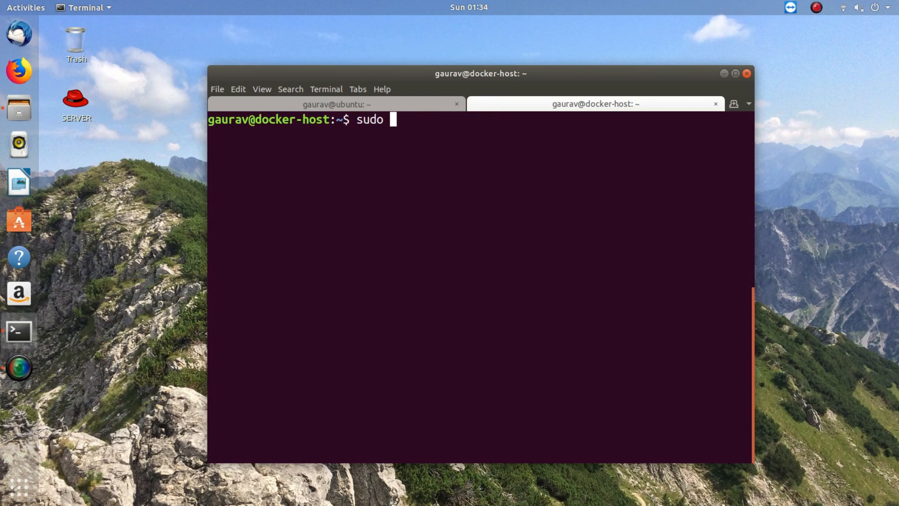
text(apt)
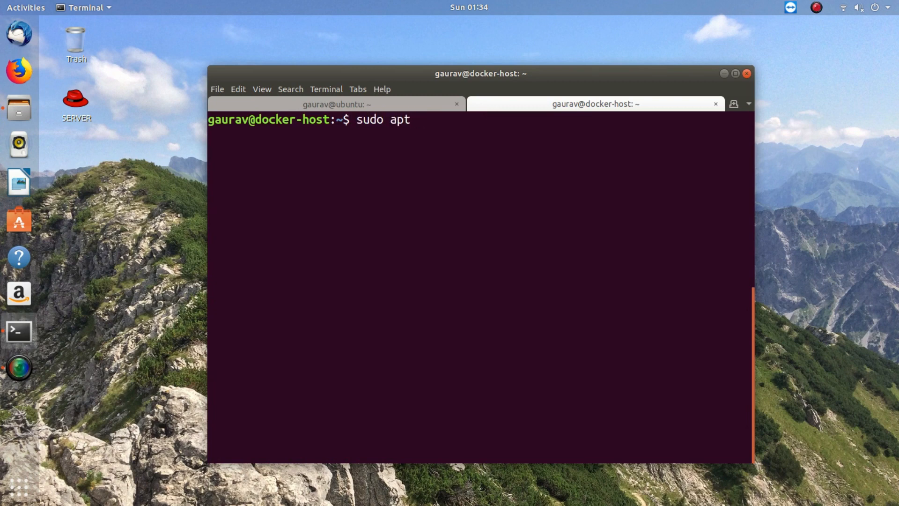
text(install doc)
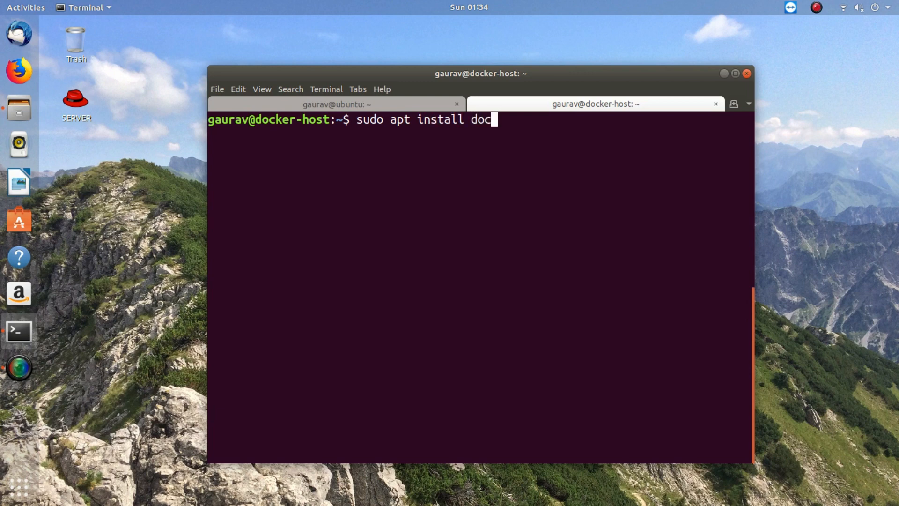
text(ker-)
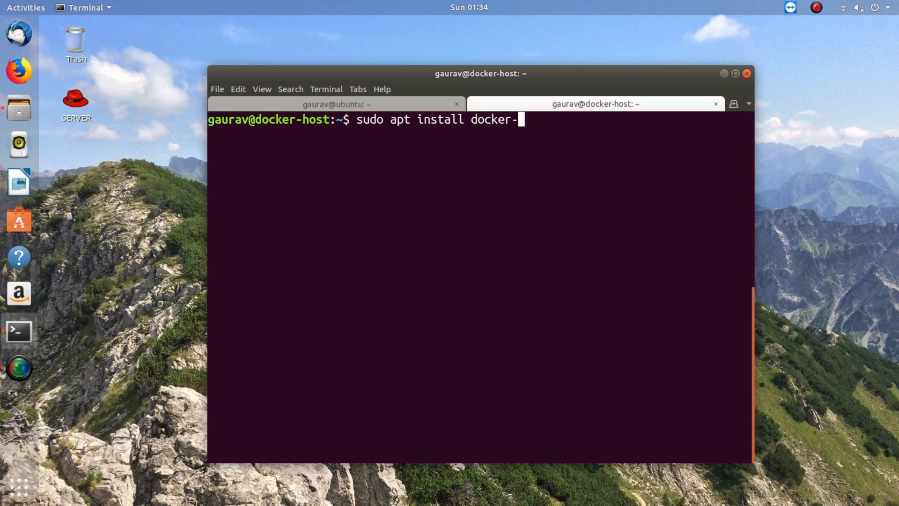
text(compose)
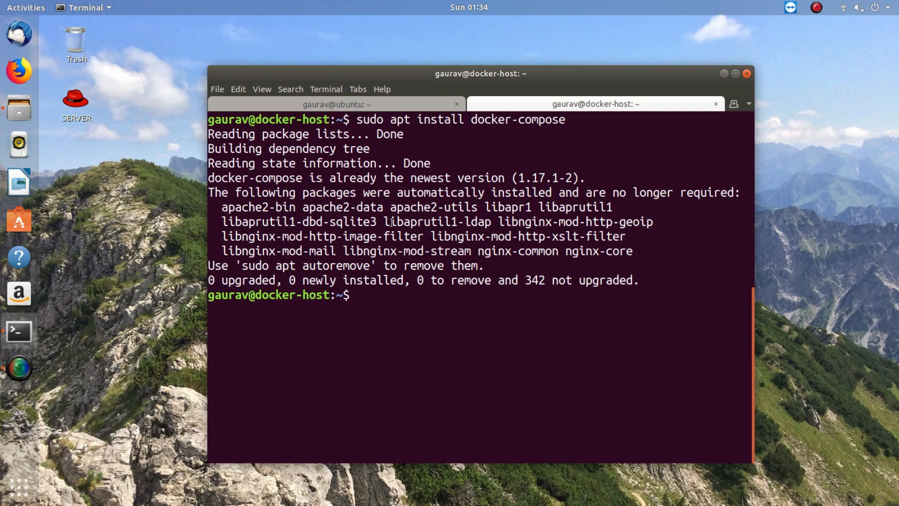
text(s)
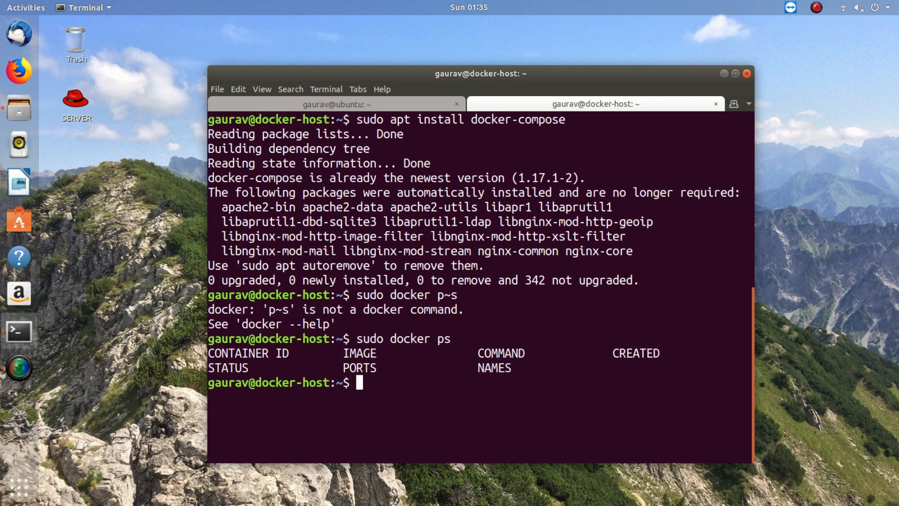
Step: Enter a detached docker run command publishing port 80:80 for the nginx image
text(sudo)
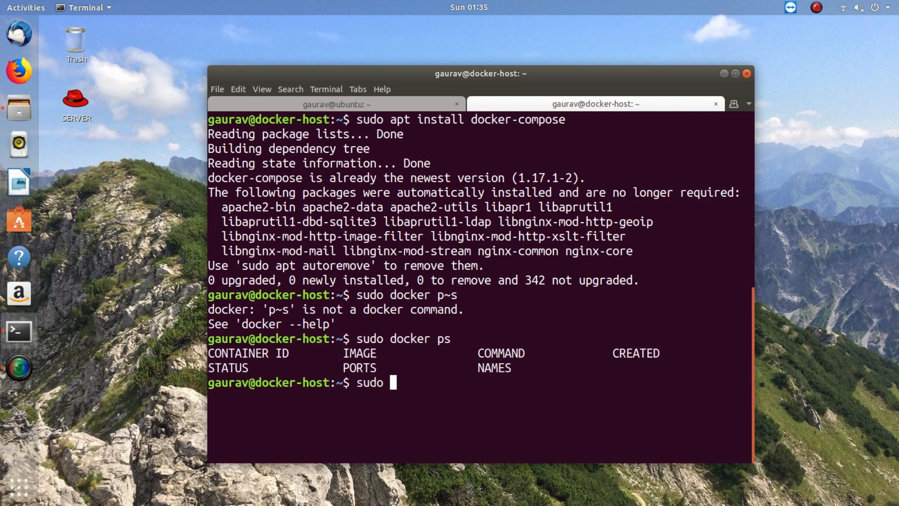
text(docker run)
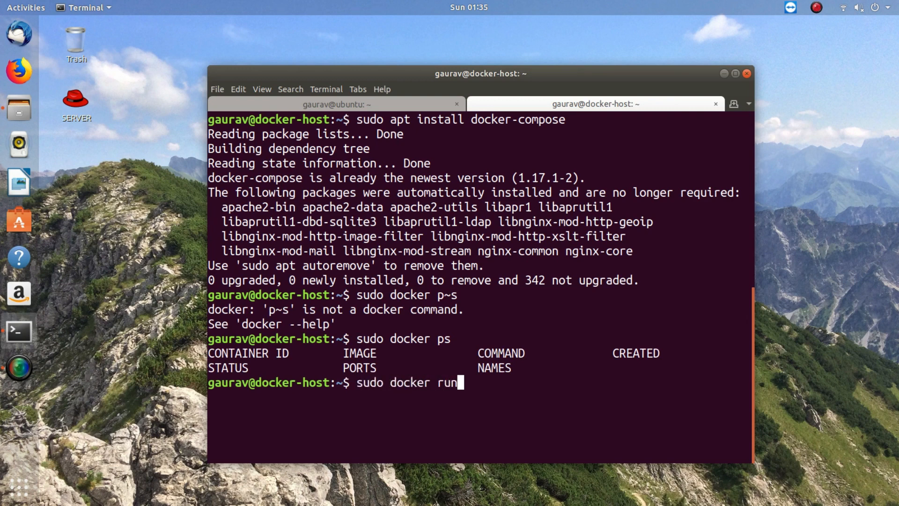
text(-d)
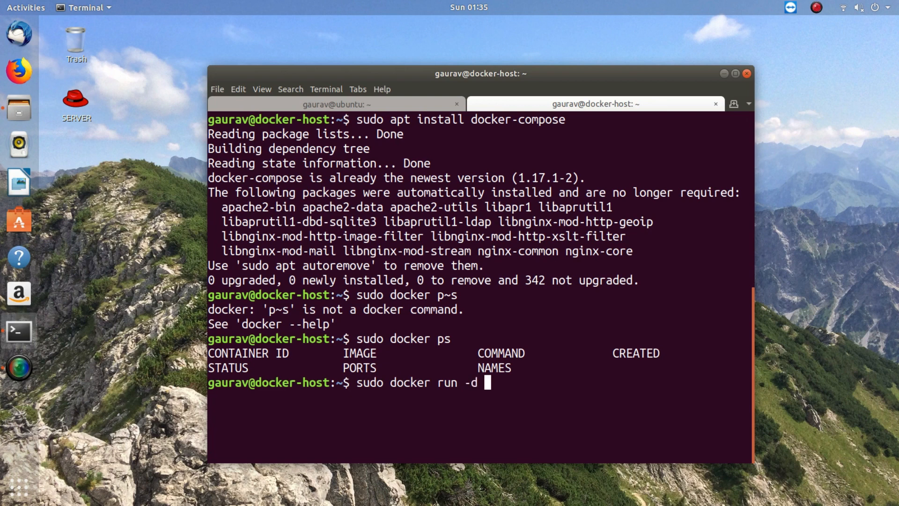
text(-p)
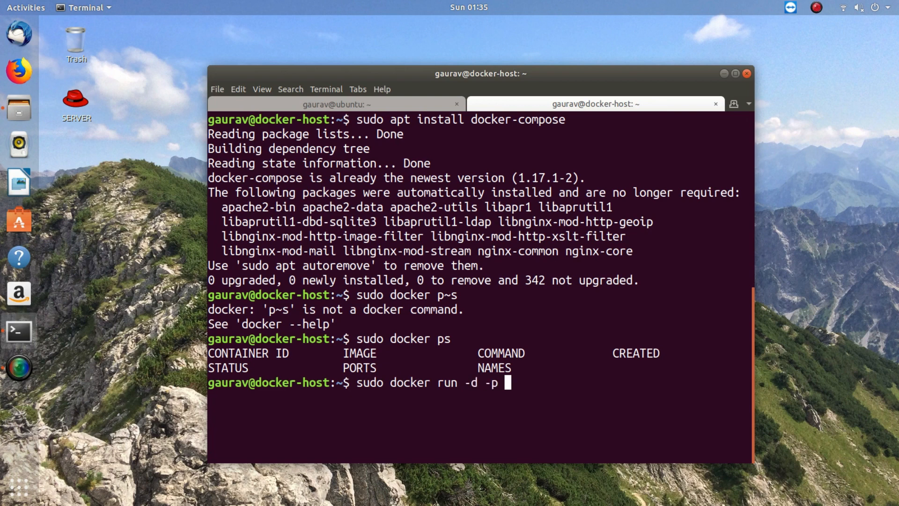
text(80)
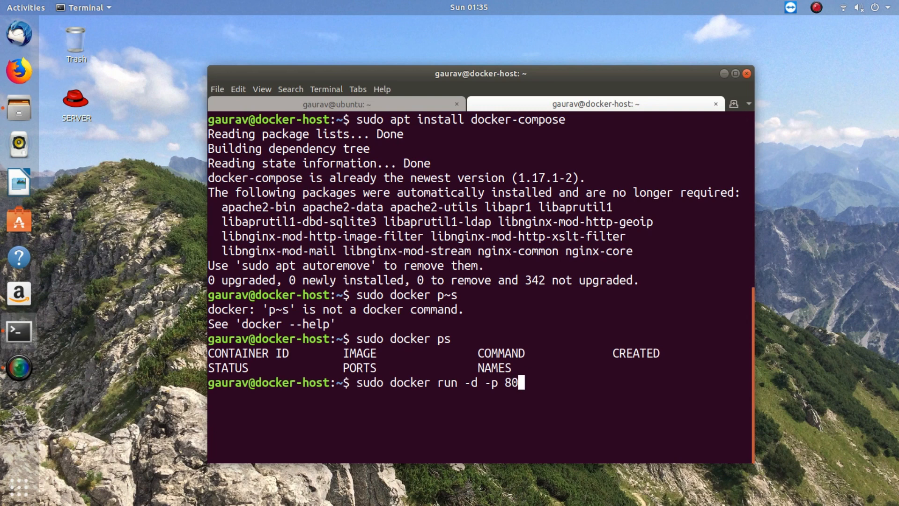
text(:80 n)
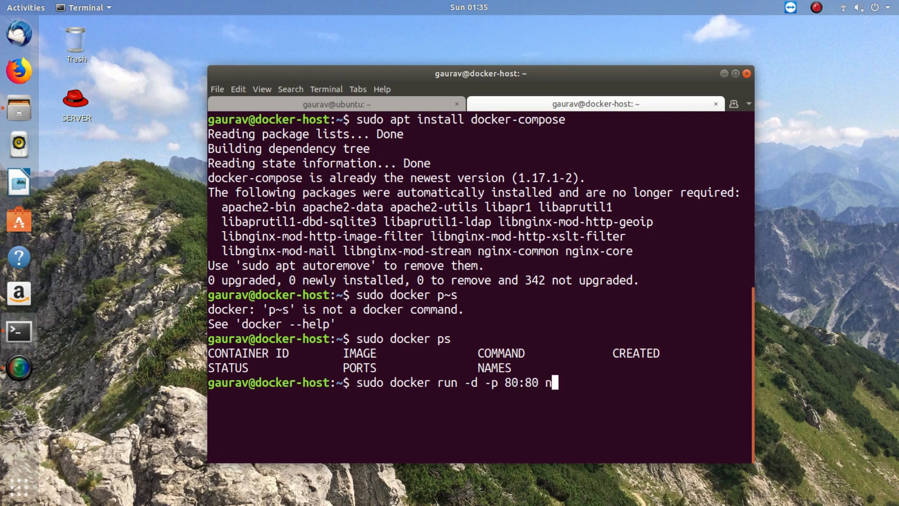